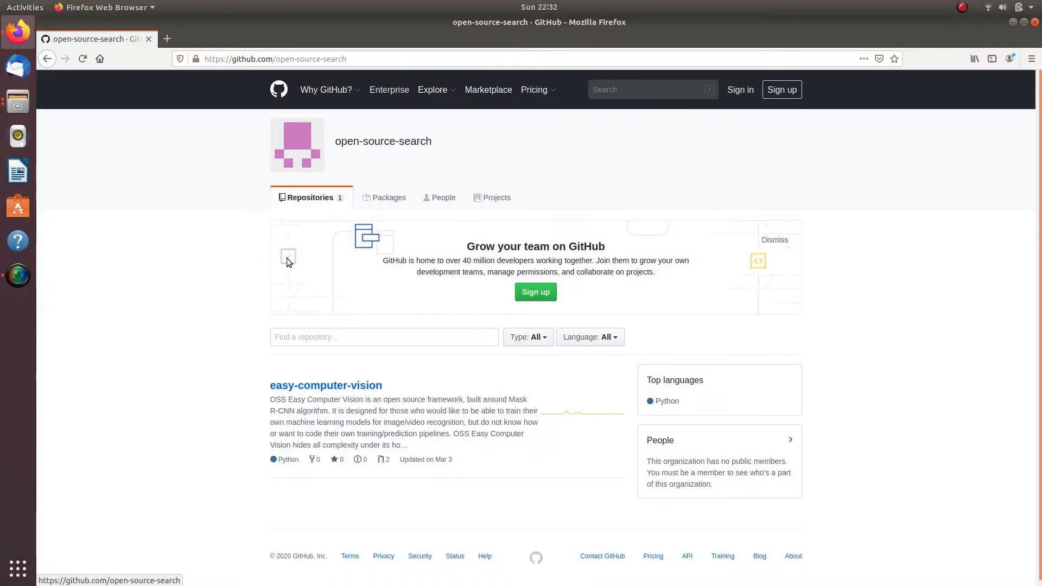
Open the easy-computer-vision repository from the open-source-search organisation page.
left_click(325, 385)
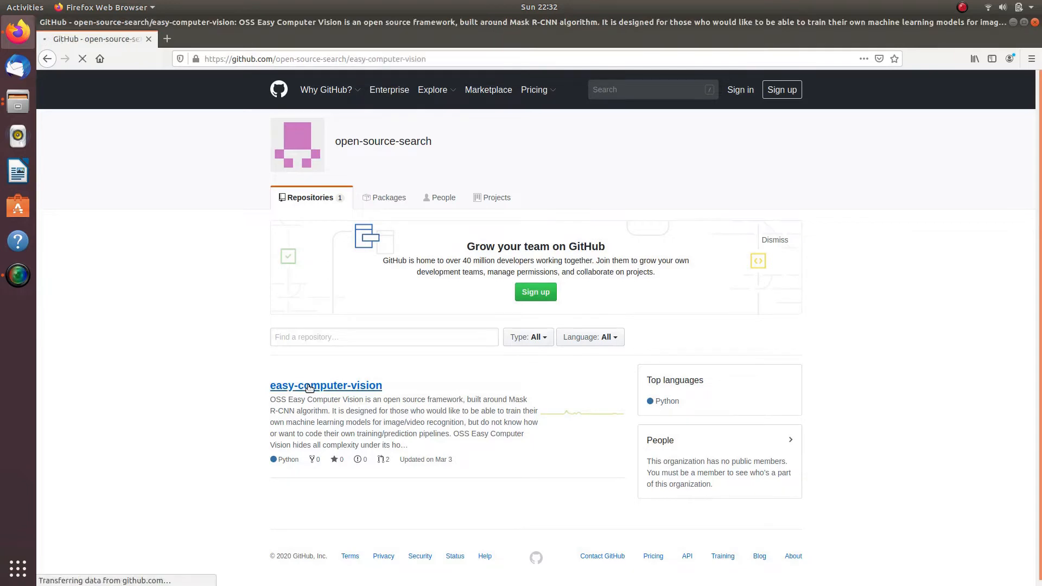
Scroll the easy-computer-vision README through the Installation Instructions.
left_click(325, 385)
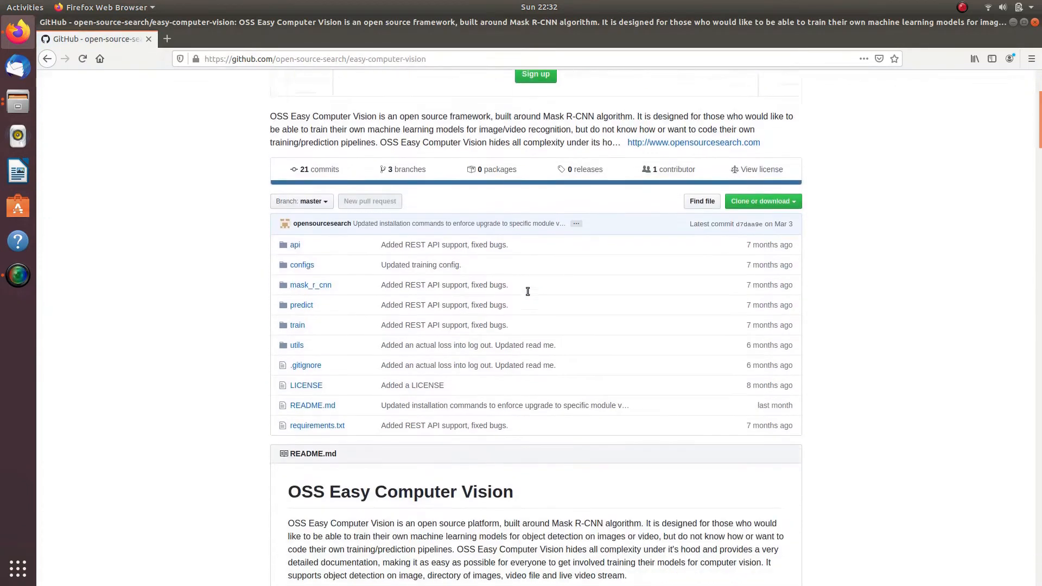
scroll("down", 3)
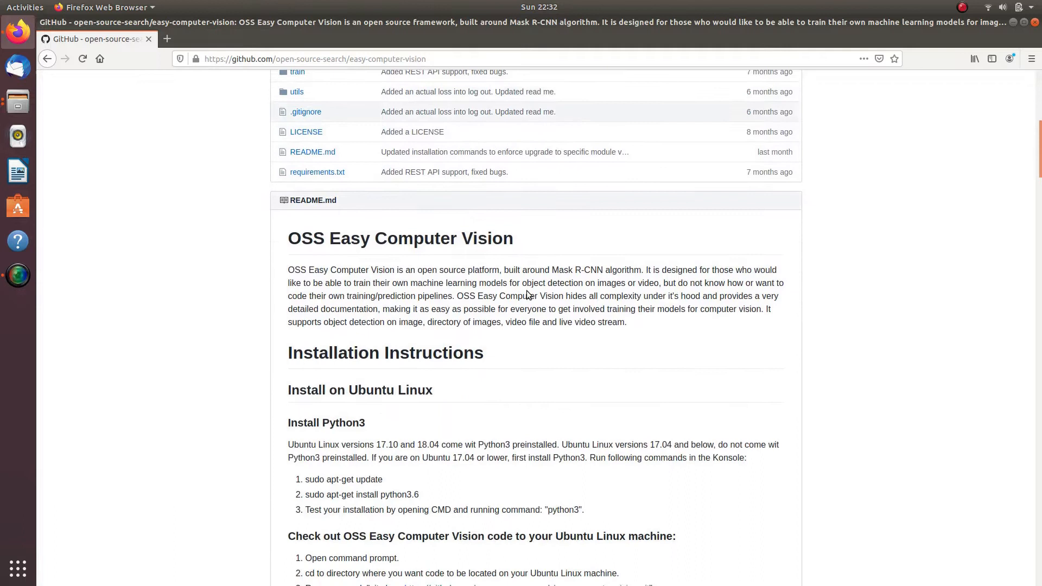
scroll("down", 3)
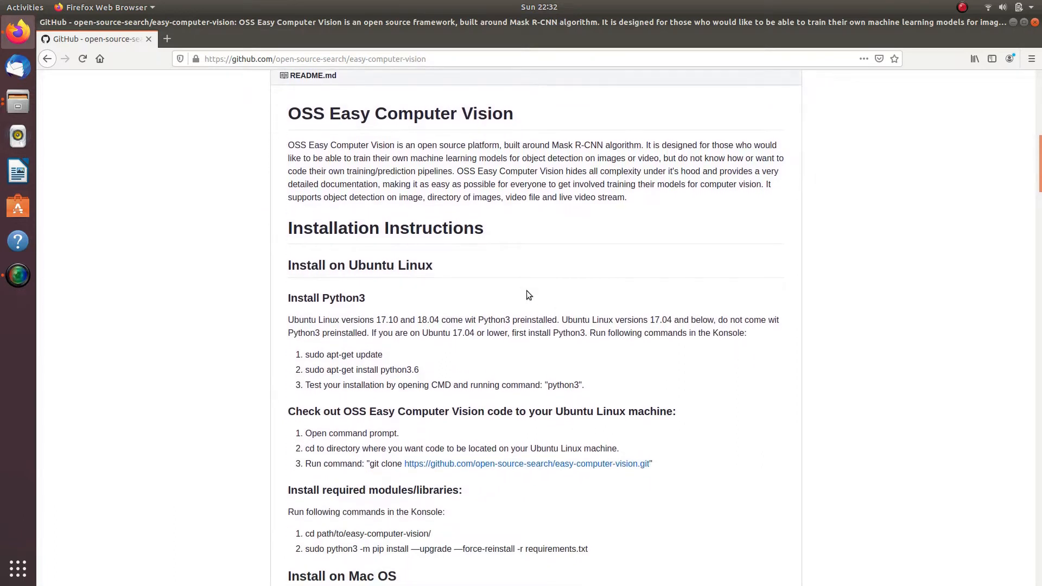
scroll("down", 3)
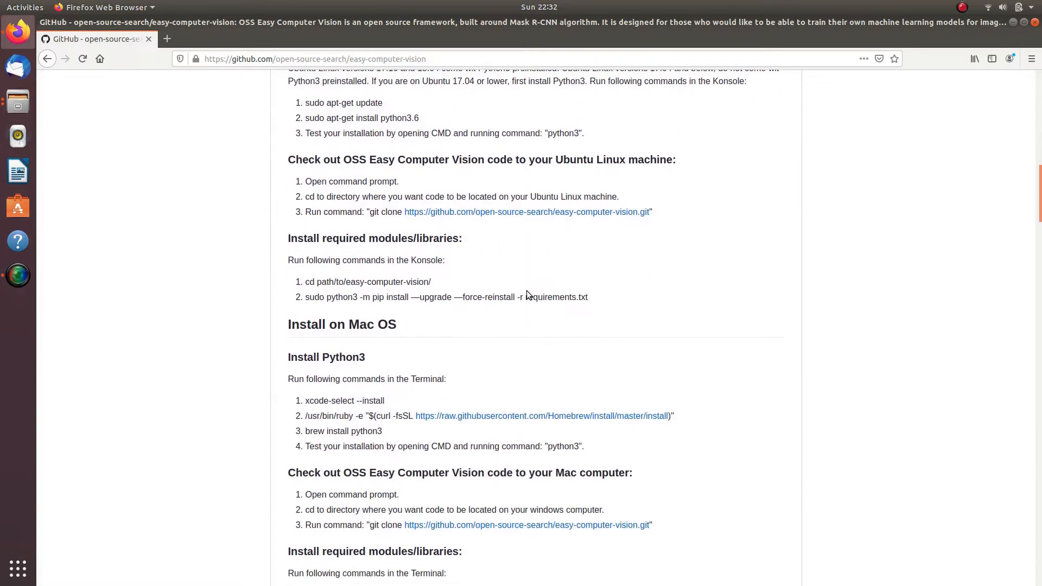
scroll("down", 3)
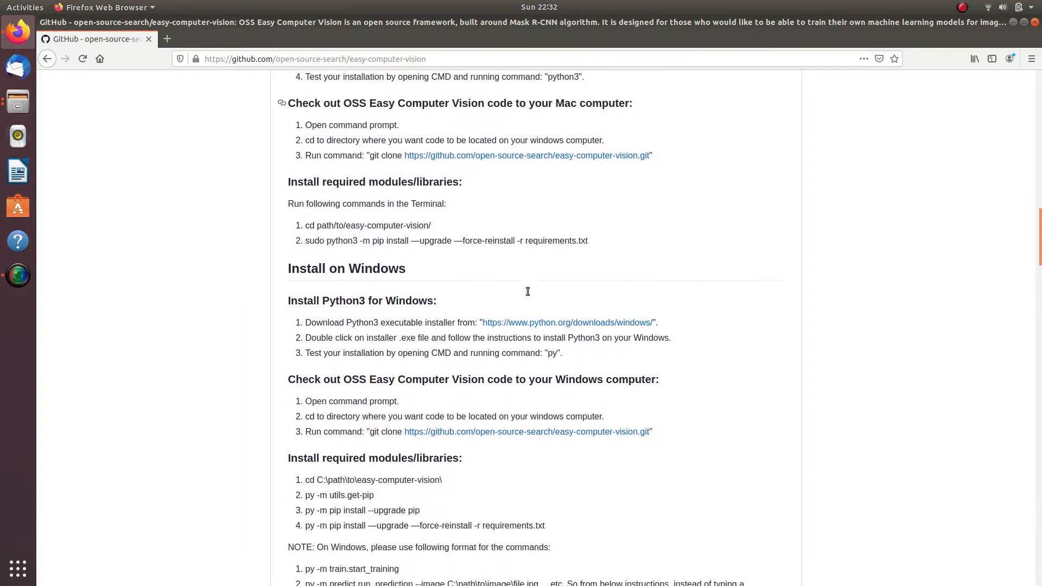
scroll("down", 3)
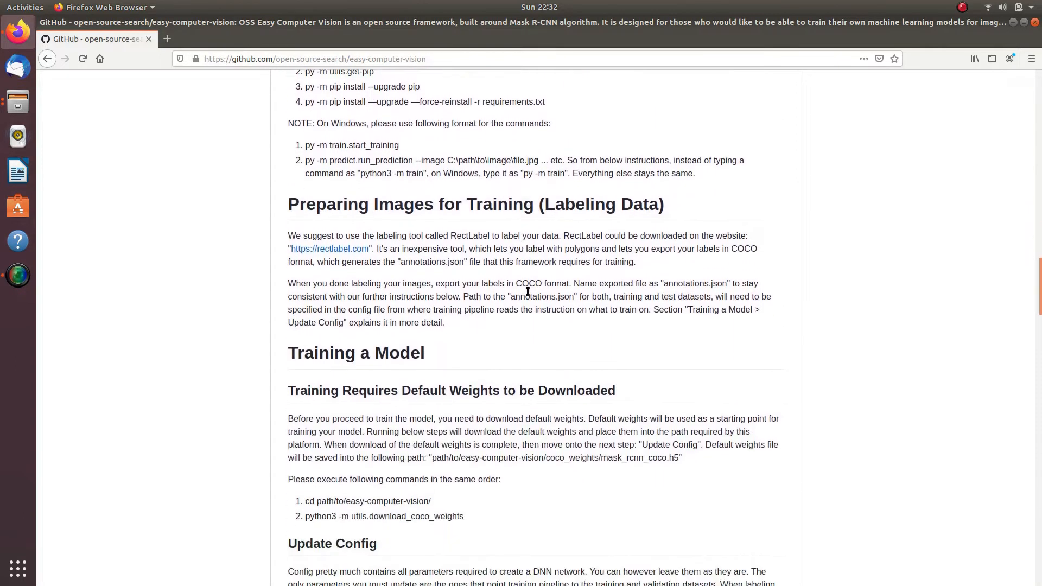
Keep scrolling the README down to the References section at the end.
scroll("down", 3)
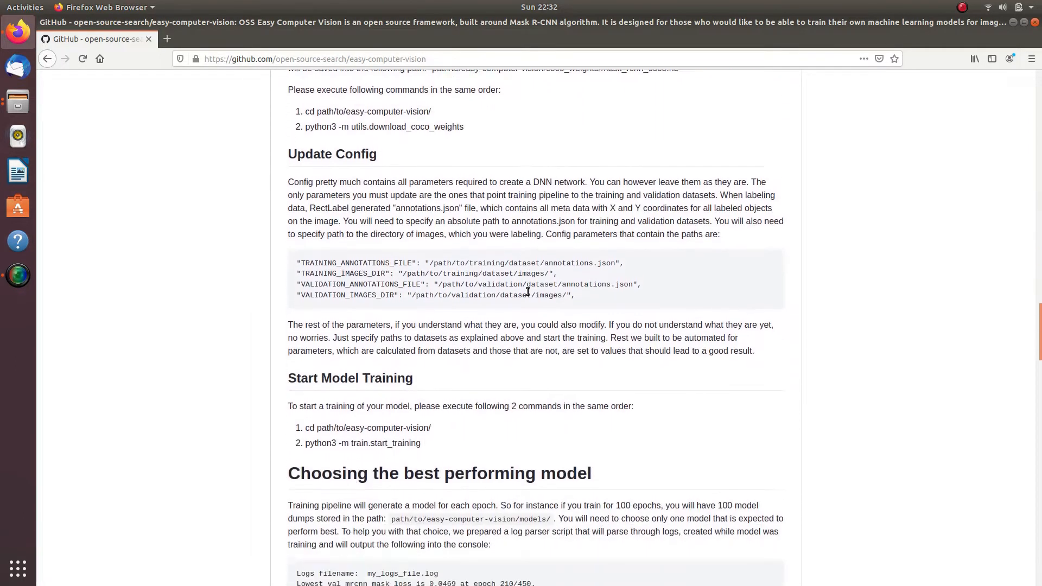
scroll("down", 3)
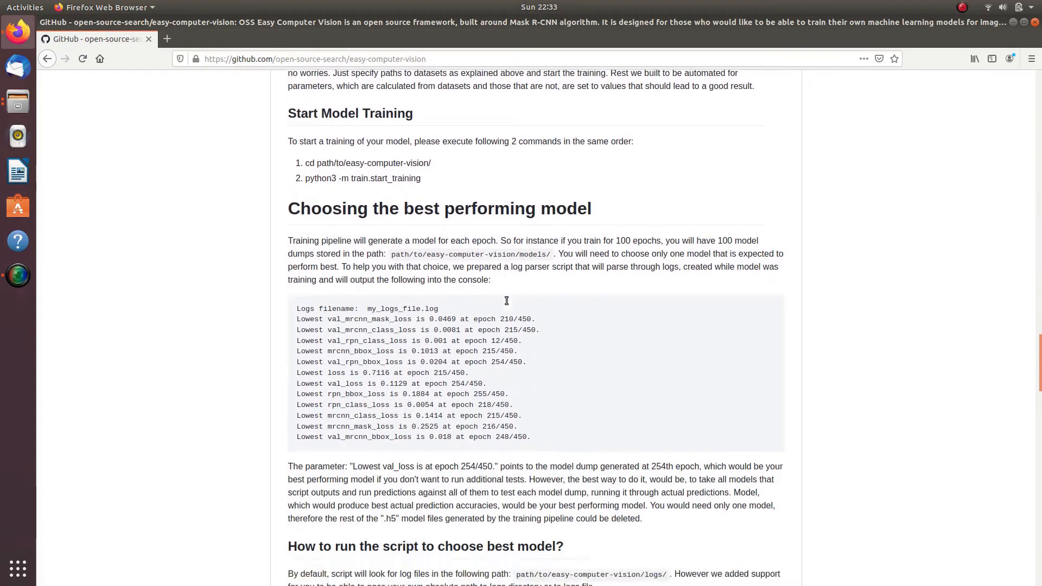
scroll("down", 3)
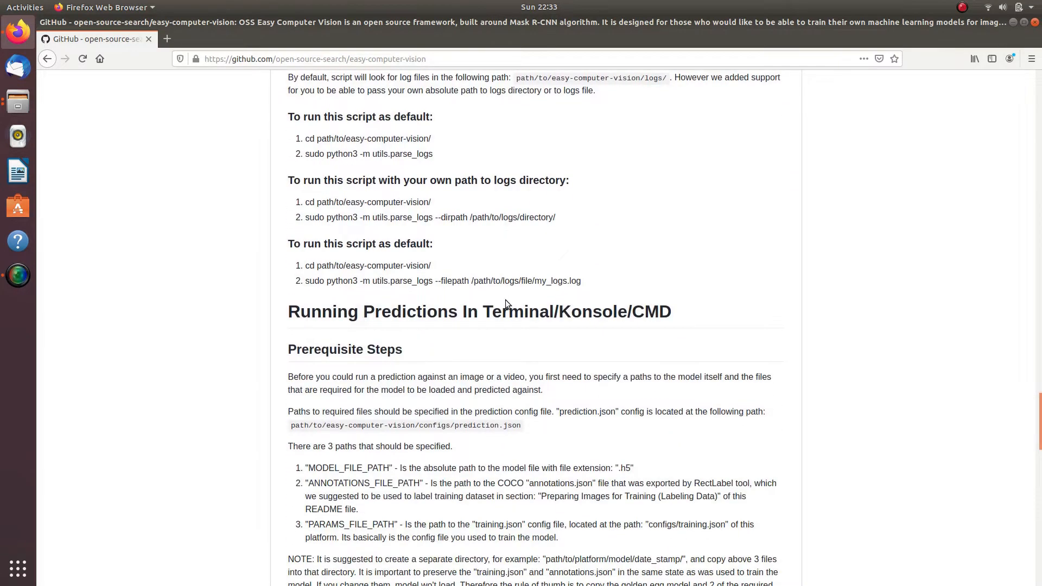
scroll("down", 3)
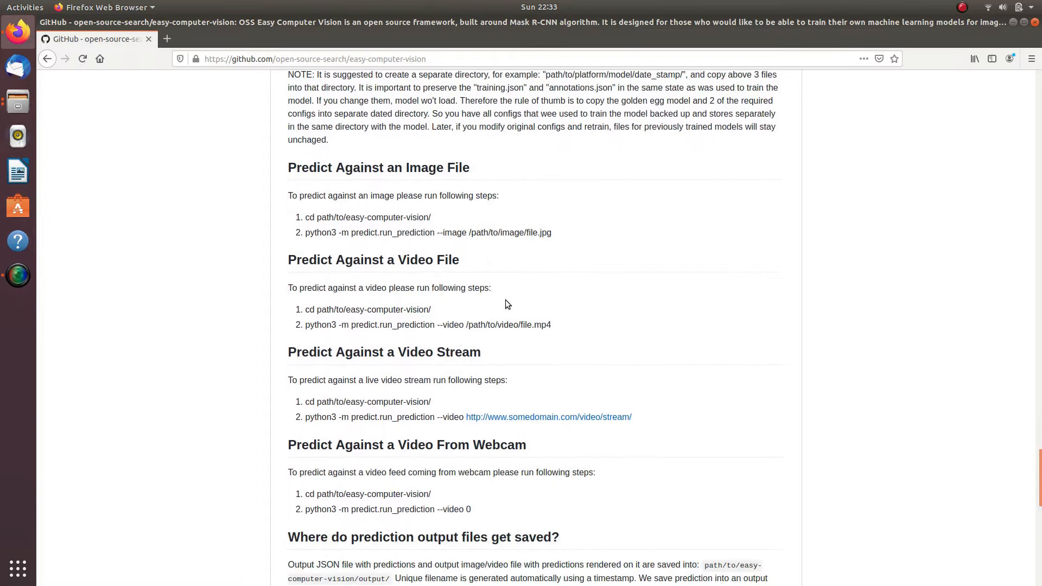
scroll("down", 3)
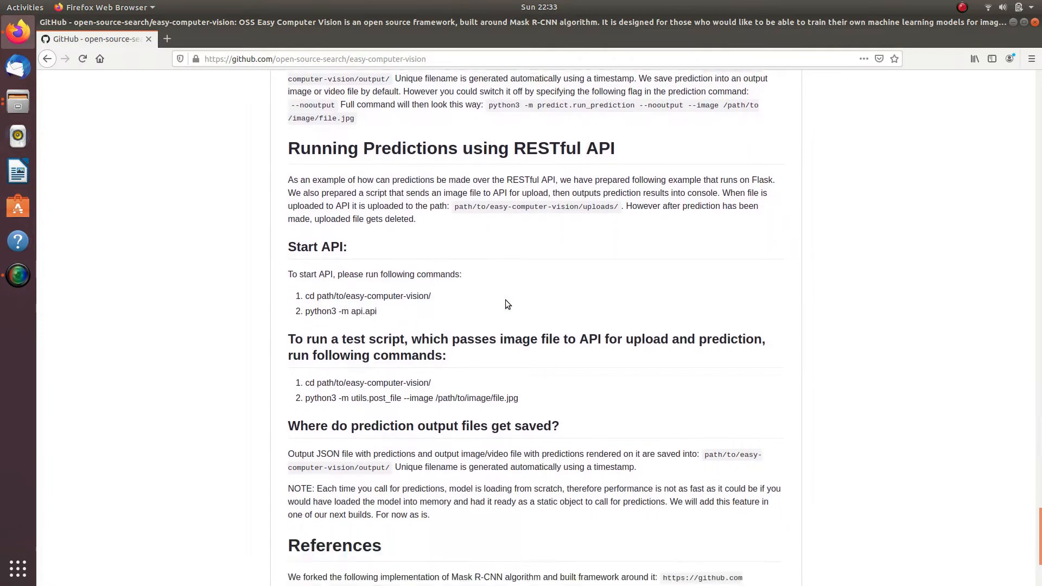
scroll("down", 3)
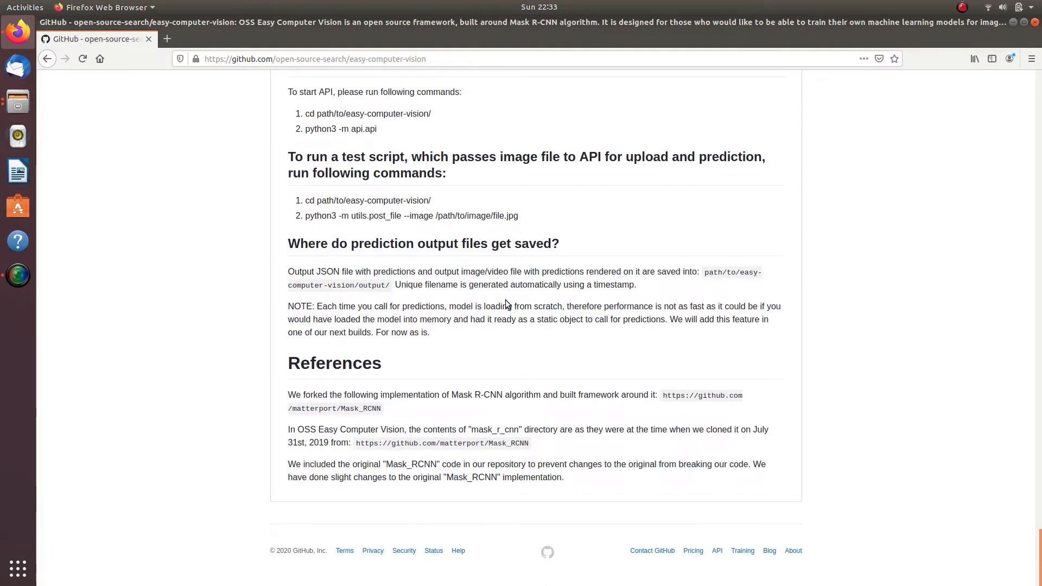
scroll("up", 3)
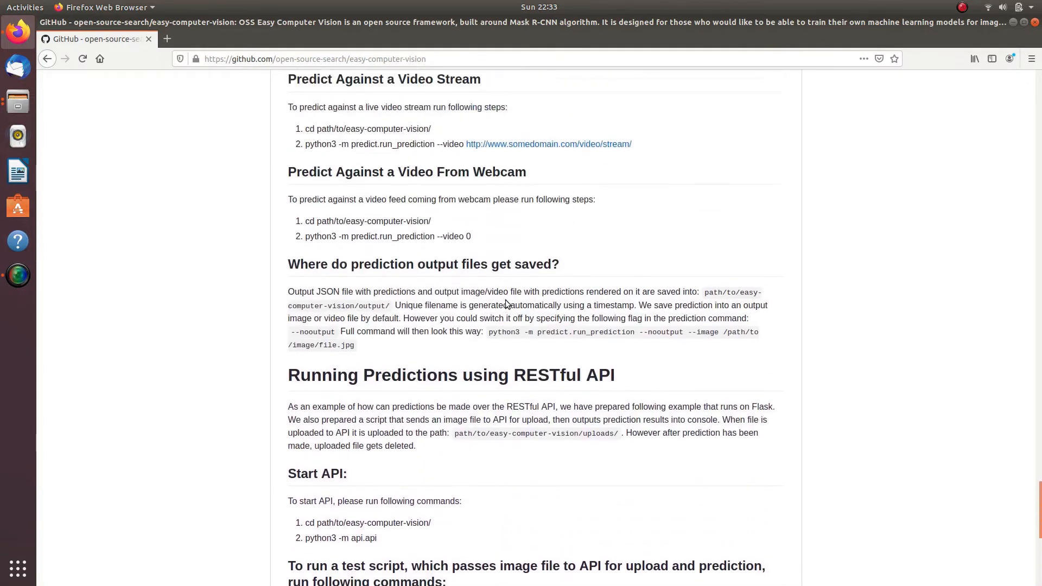
scroll("up", 3)
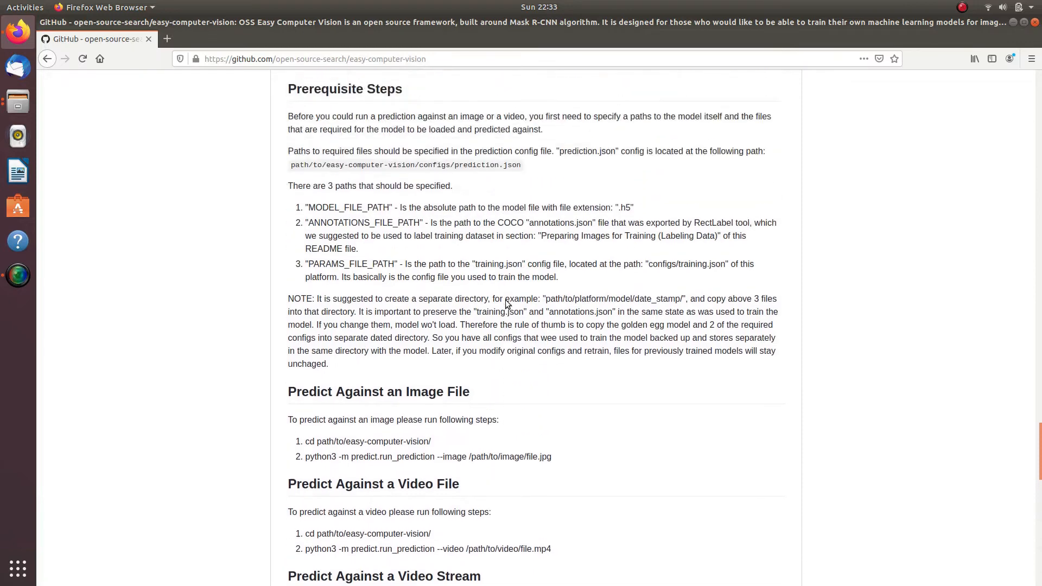
scroll("up", 3)
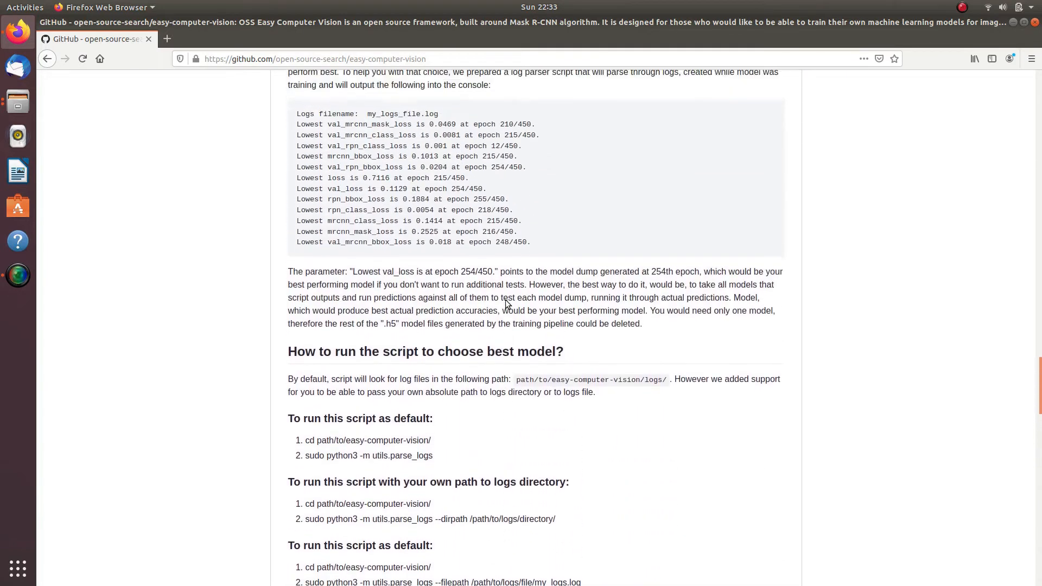
scroll("up", 3)
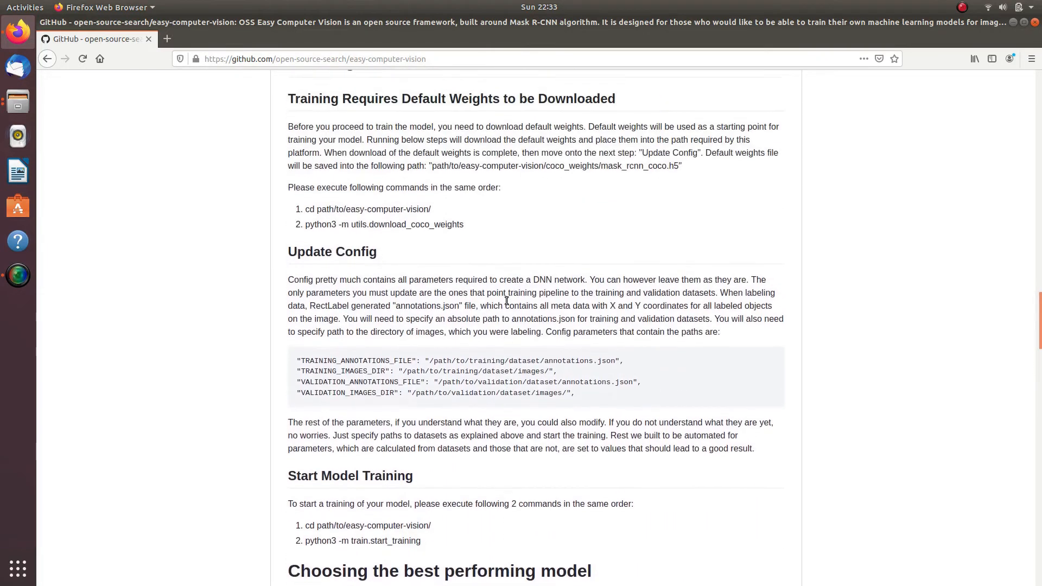